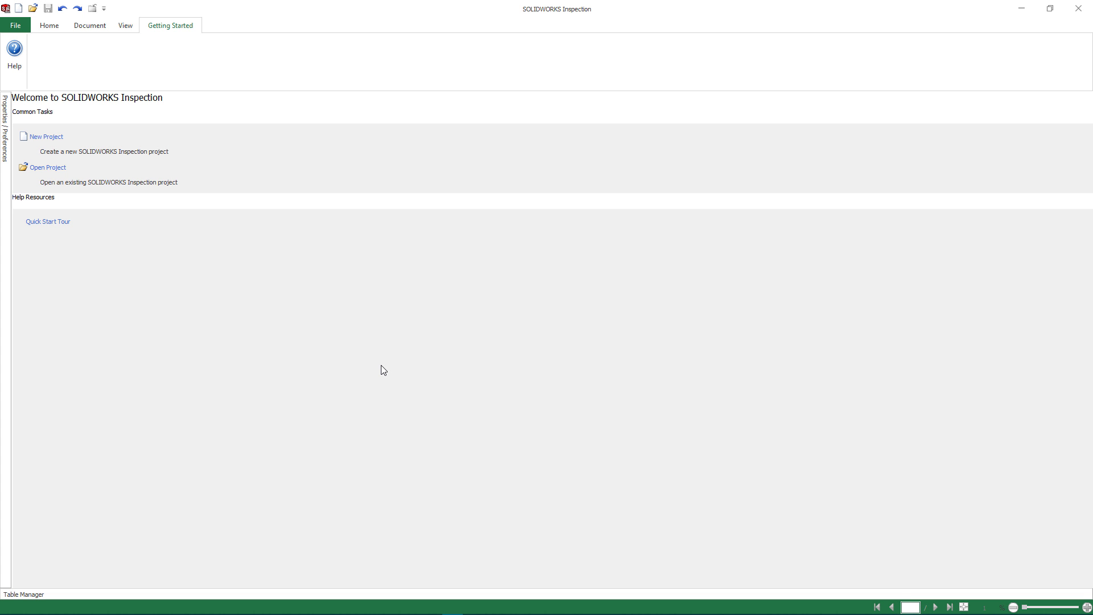
pyautogui.moveTo(128, 171)
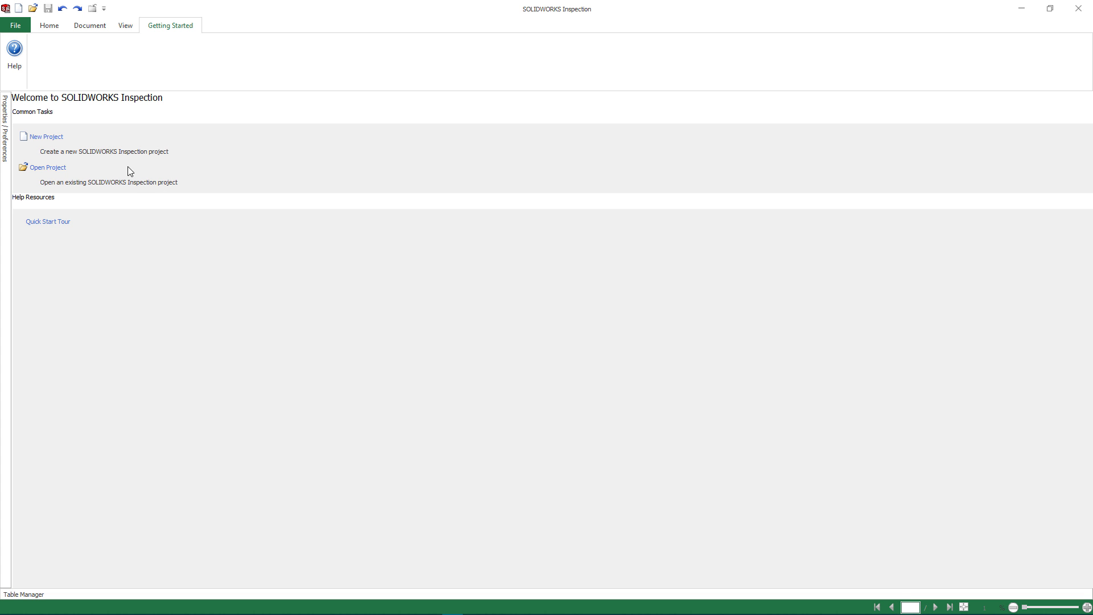
# Step: Create a new project from the AS9102 (Metric)_New Balloon Standard.ixpdot template
pyautogui.click(45, 136)
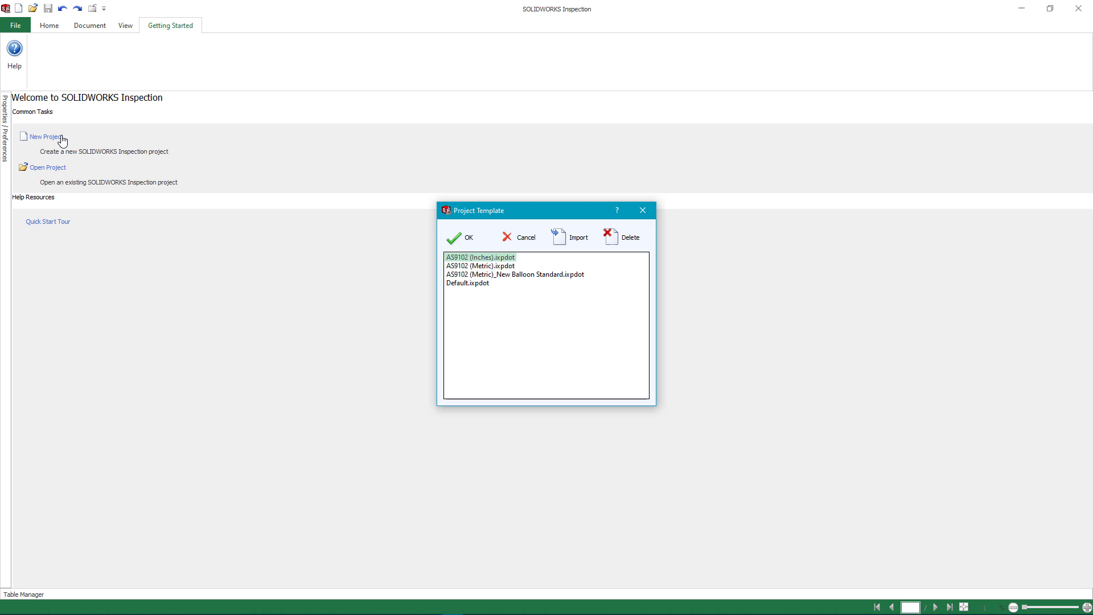
pyautogui.click(515, 275)
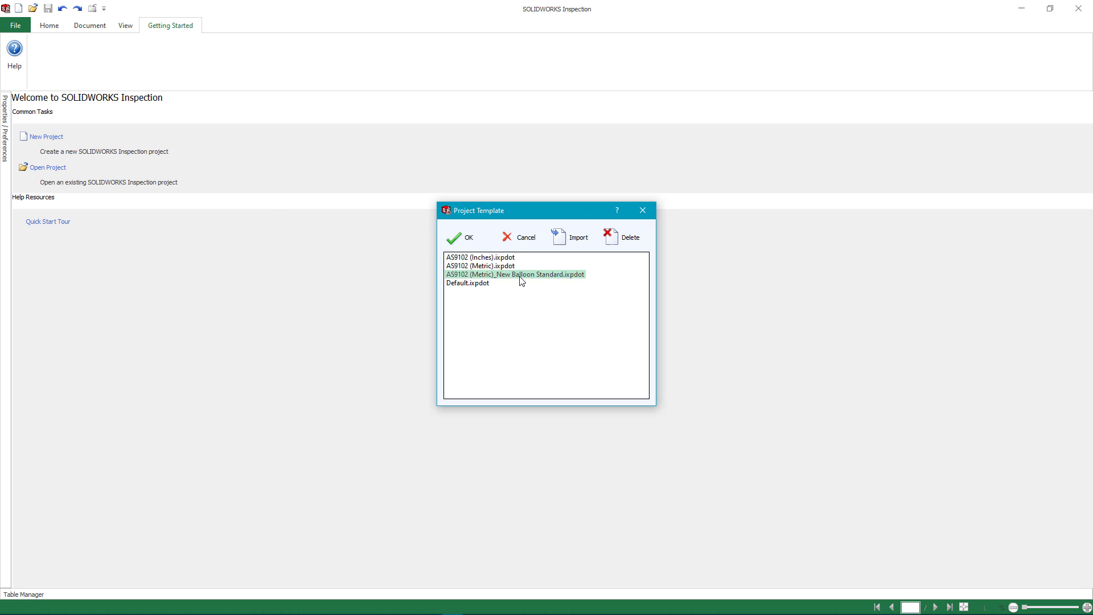
pyautogui.click(468, 236)
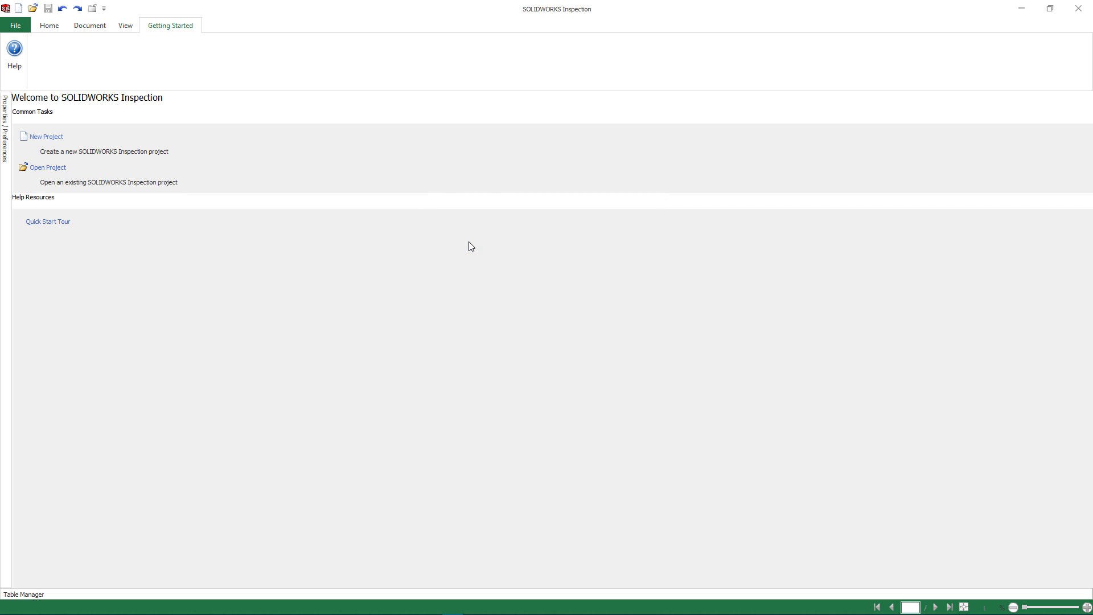
# Step: Open UBW-21161-45655.SLDDRW from the SOLIDWORKS Files filter into the new project
pyautogui.click(45, 136)
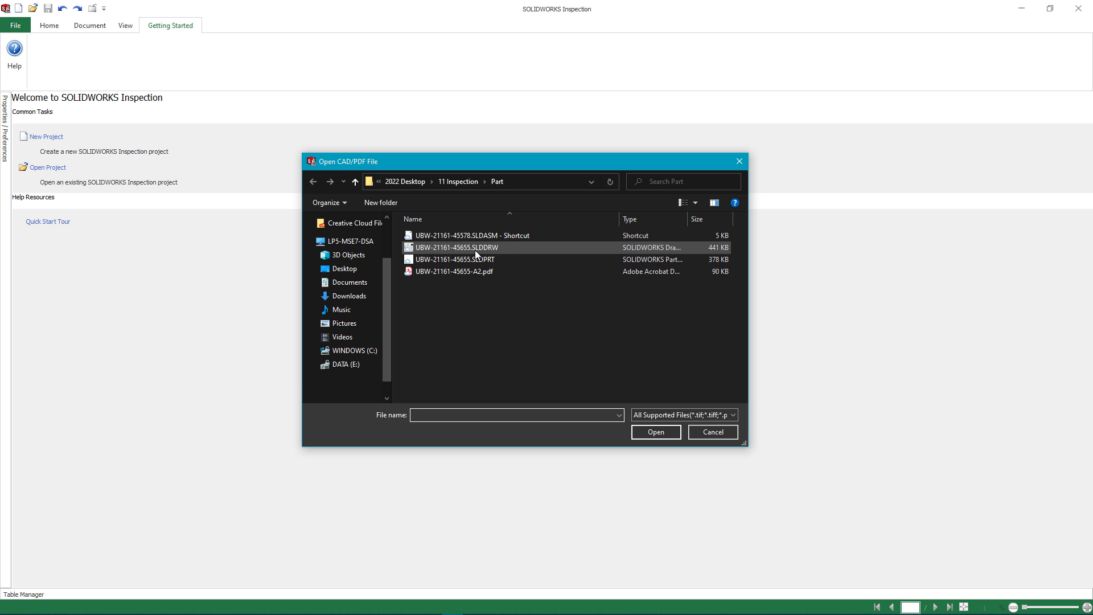
pyautogui.click(732, 414)
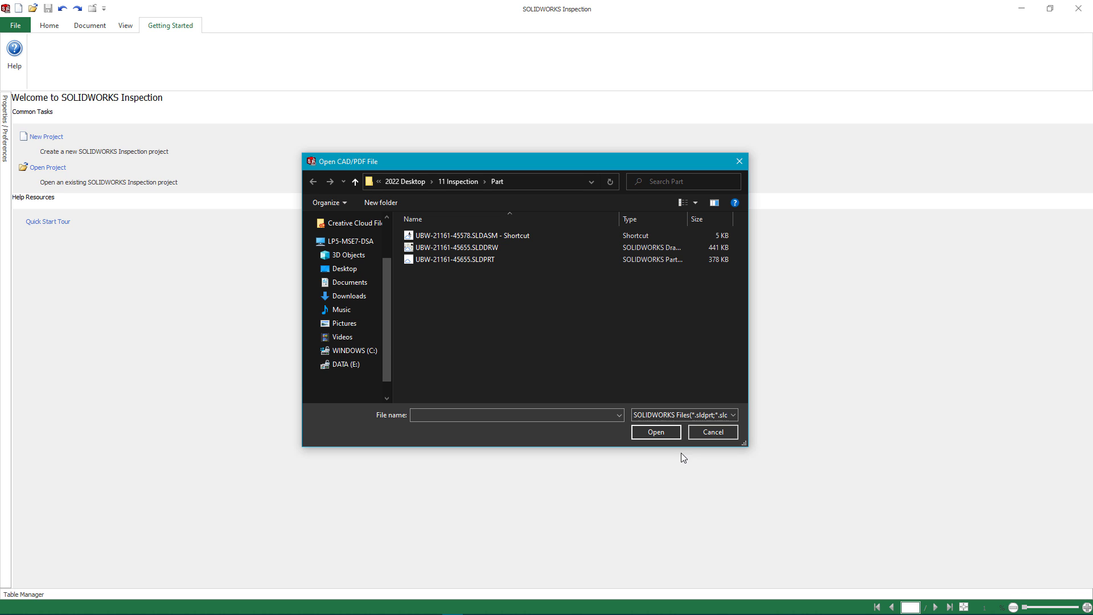
pyautogui.click(457, 247)
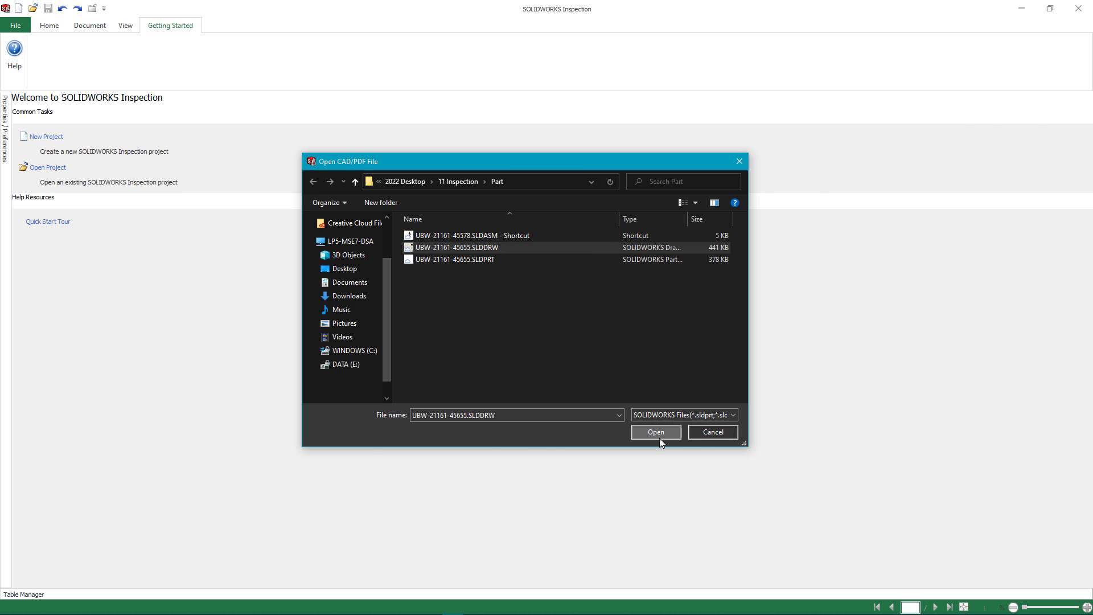
pyautogui.click(654, 431)
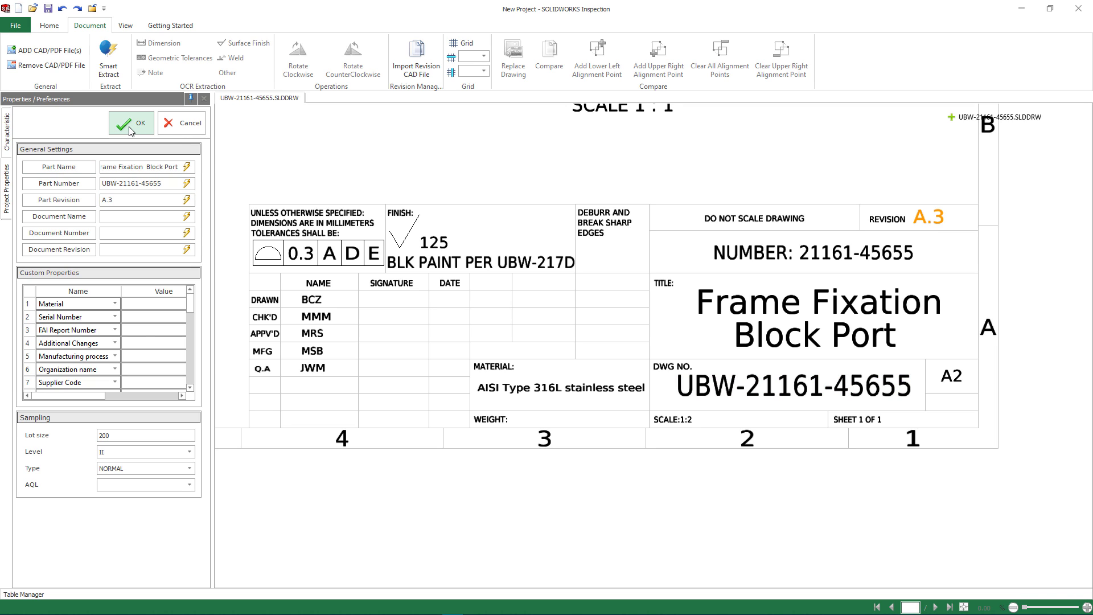
# Step: Accept the part properties and Smart Extract balloons onto the drawing's dimensions and tolerances
pyautogui.click(131, 123)
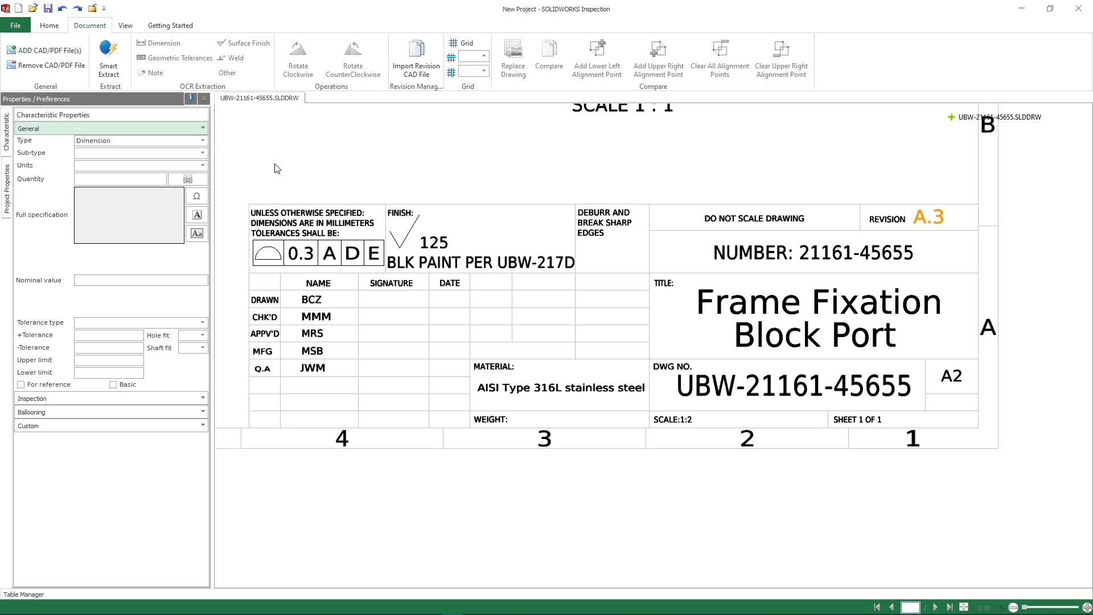
pyautogui.click(109, 54)
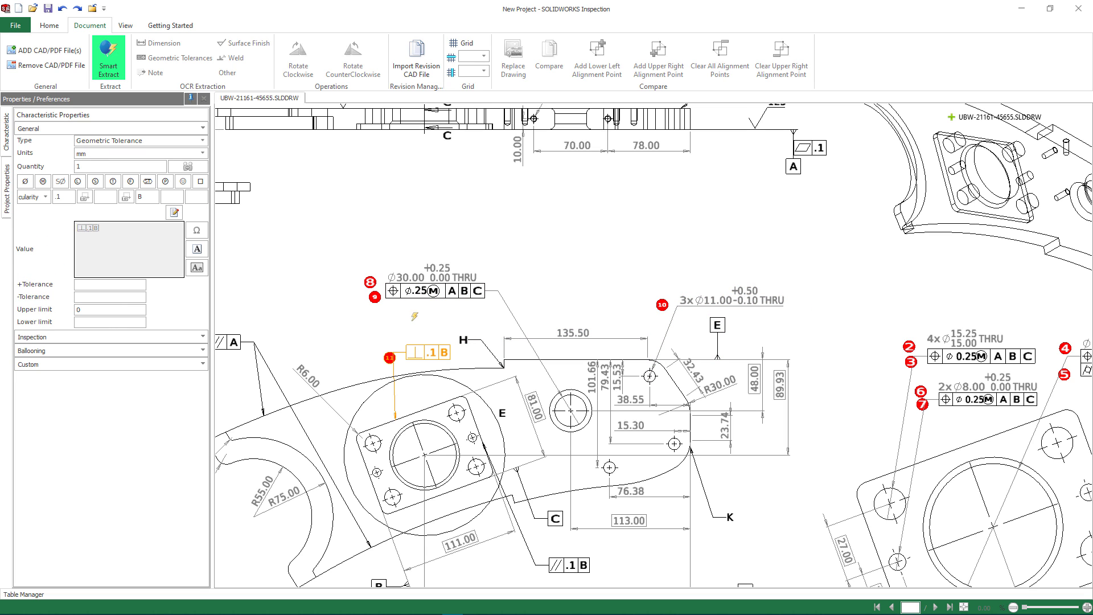
# Step: Add UBW-21161-45655.SLDPRT as a second document in the project
pyautogui.click(44, 49)
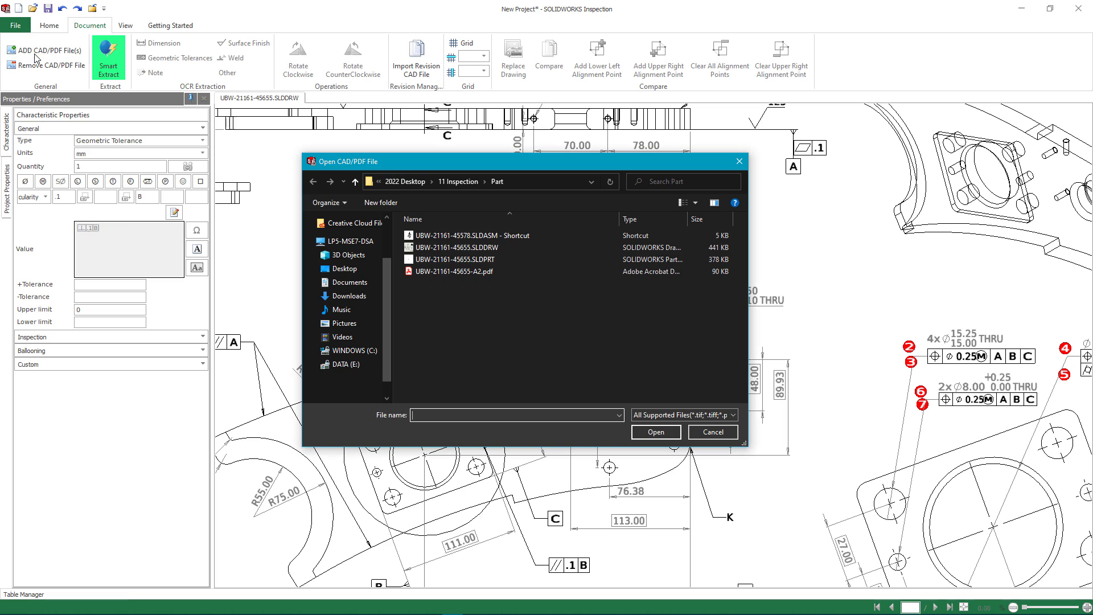
pyautogui.click(455, 259)
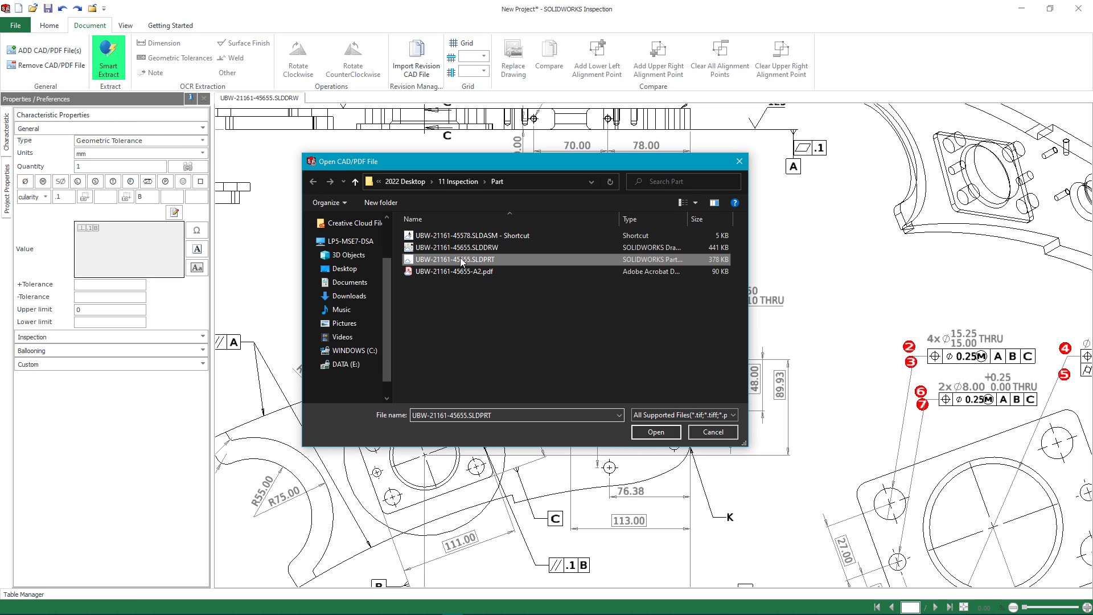
pyautogui.click(654, 432)
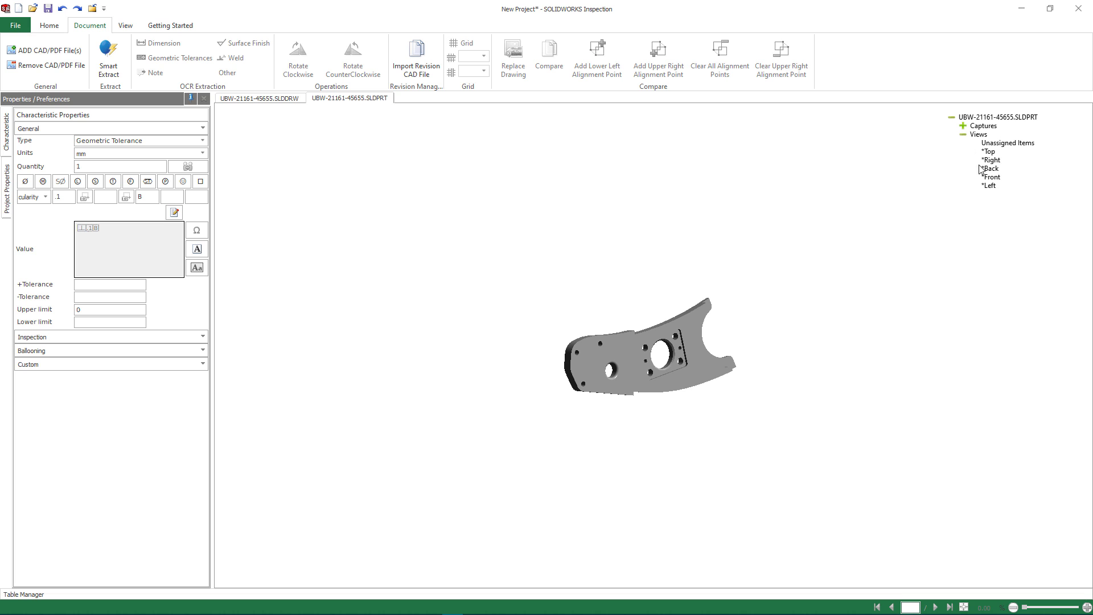
pyautogui.click(990, 186)
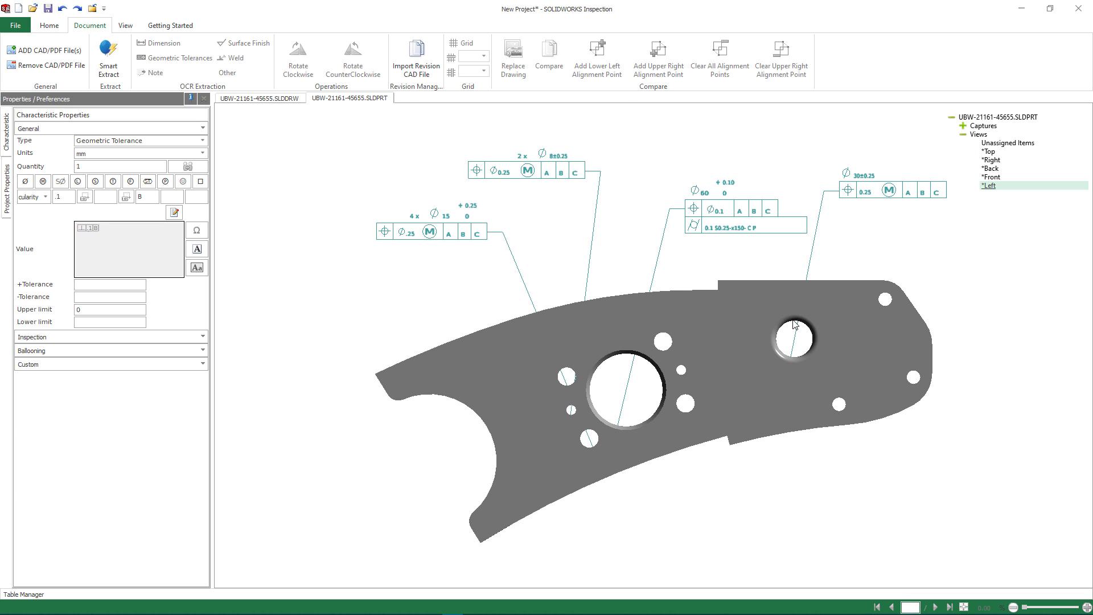
pyautogui.rightClick(795, 324)
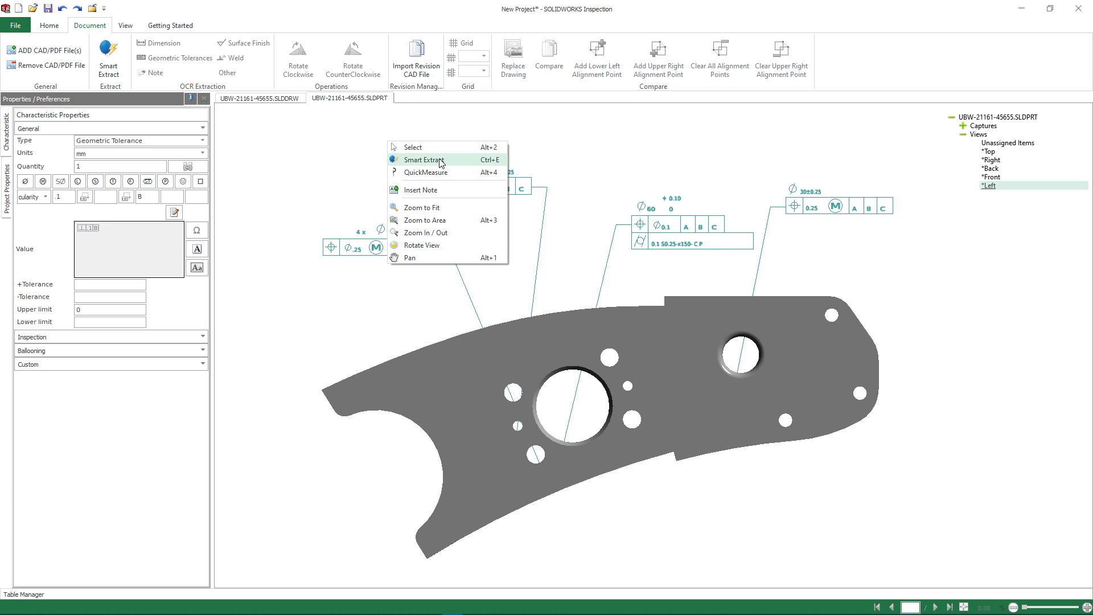
pyautogui.click(425, 159)
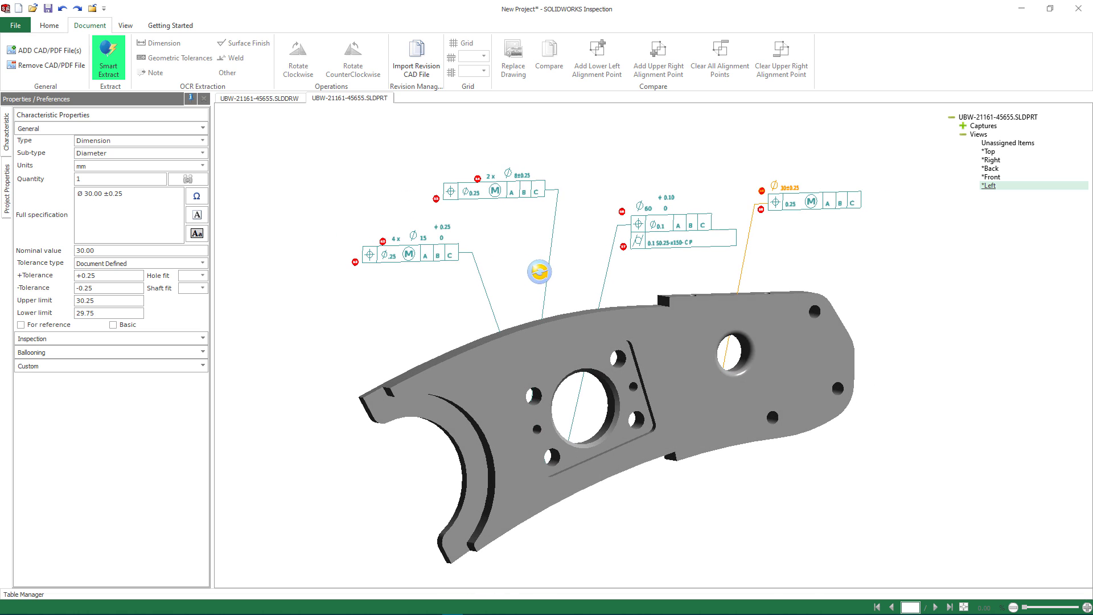
pyautogui.click(44, 51)
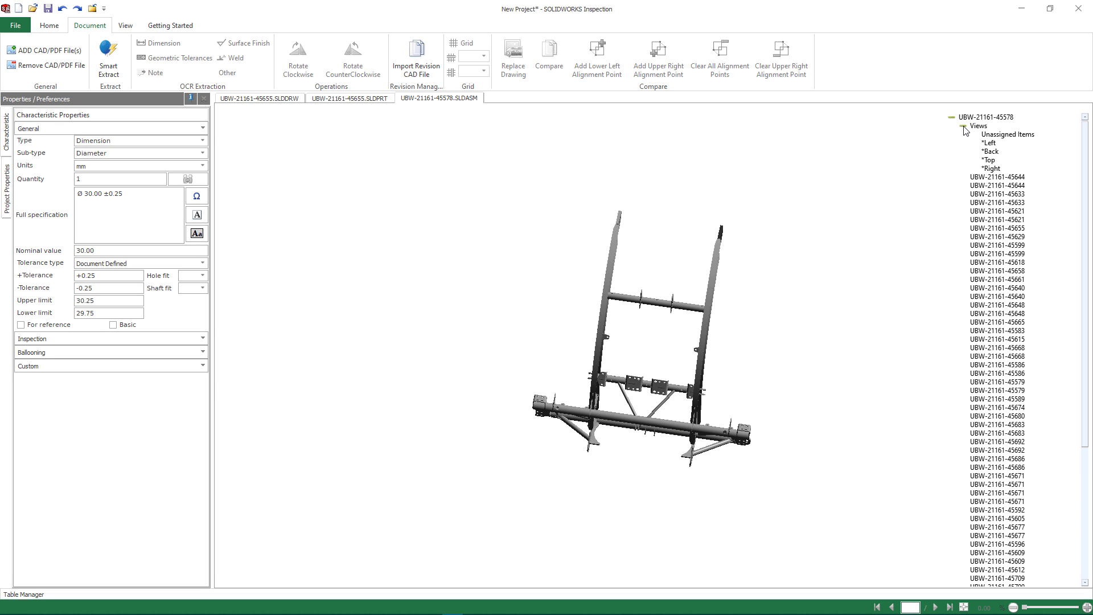
# Step: Smart Extract the assembly's Right-view annotations, including both 2 mm notes
pyautogui.click(998, 167)
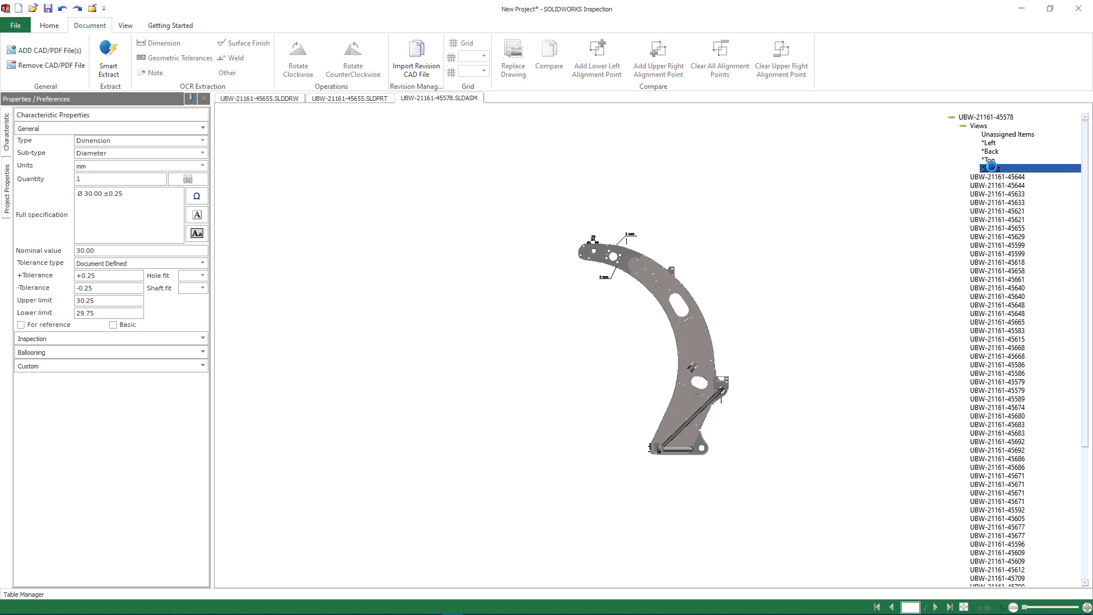
pyautogui.click(991, 168)
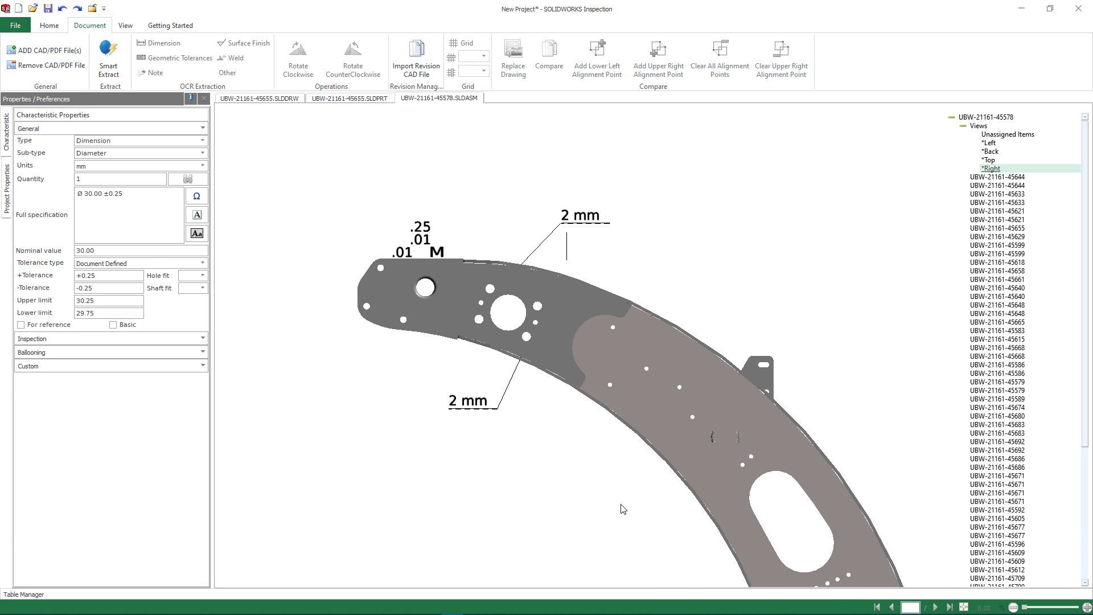
pyautogui.click(584, 216)
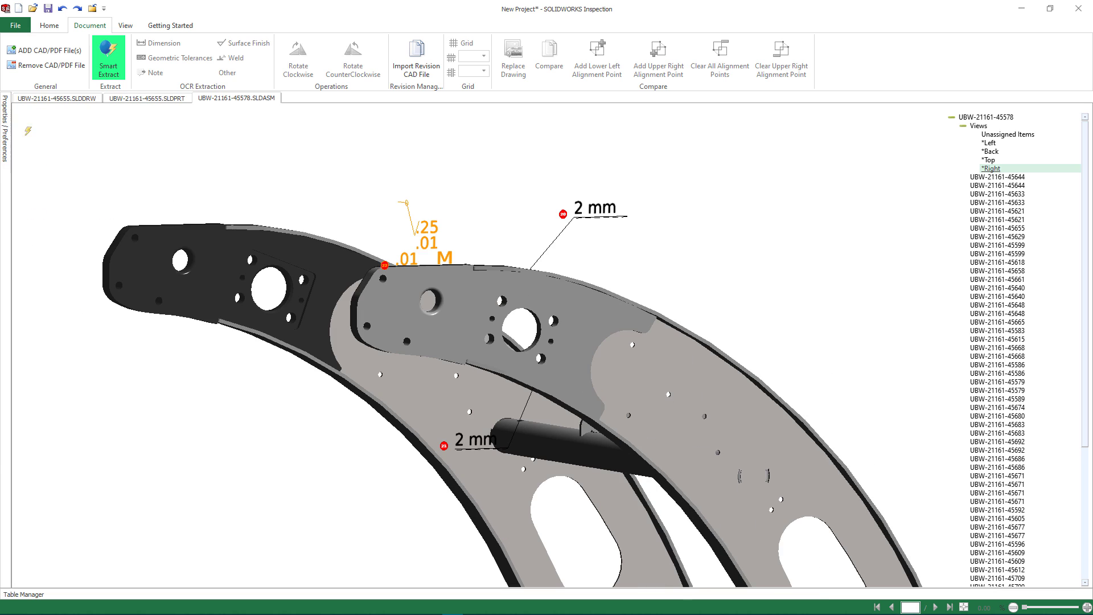
pyautogui.click(15, 24)
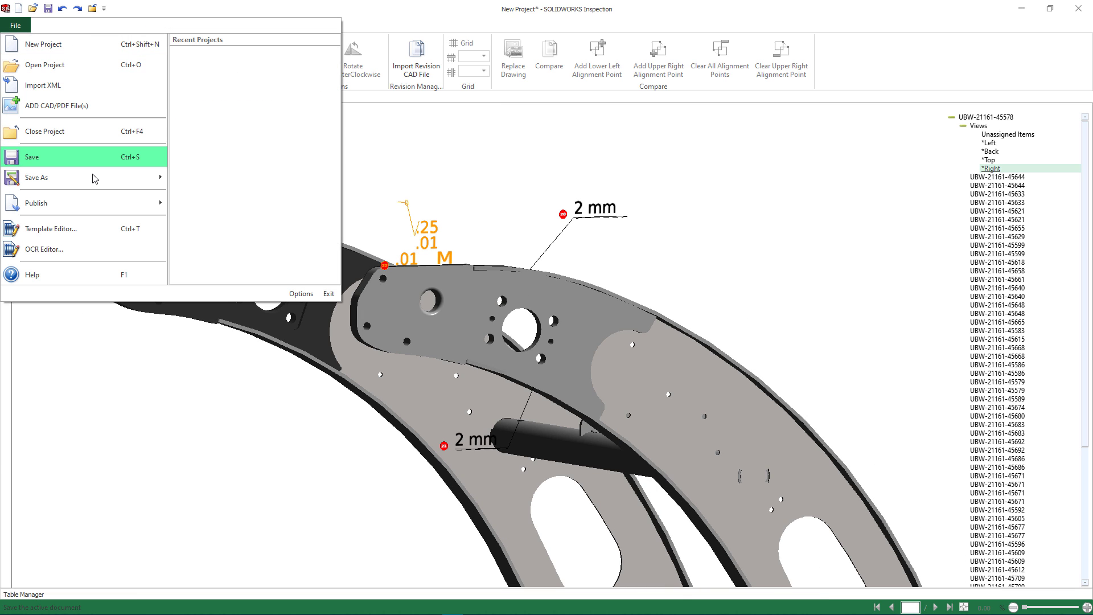
# Step: Save the ballooned inspection project with File > Save
pyautogui.click(35, 202)
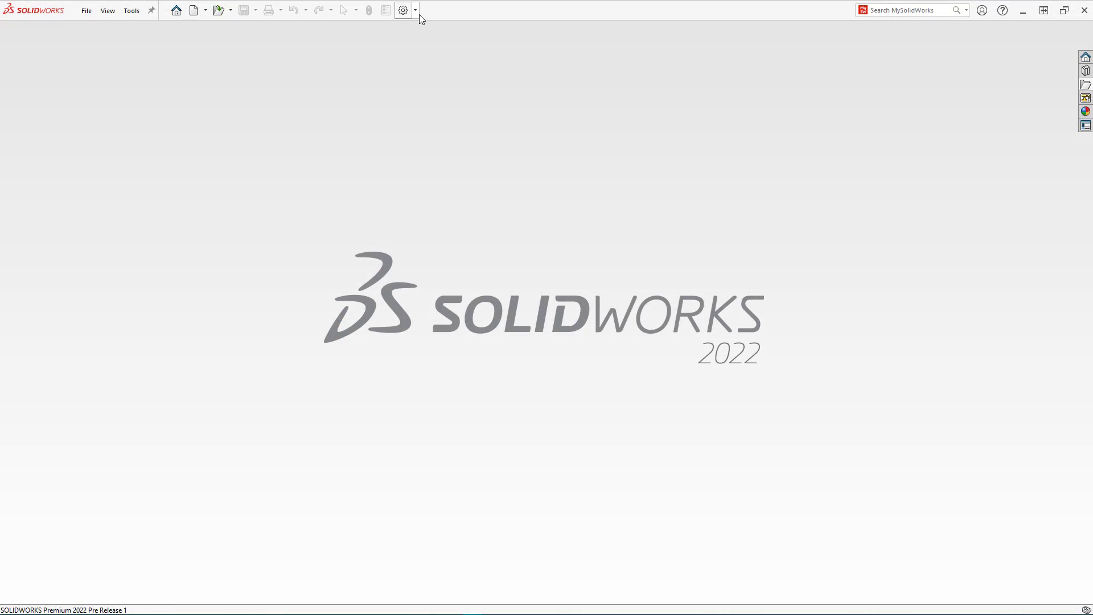
# Step: Review the exported Excel Form3 characteristic report and the ballooned assembly PDF in Acrobat
pyautogui.click(403, 11)
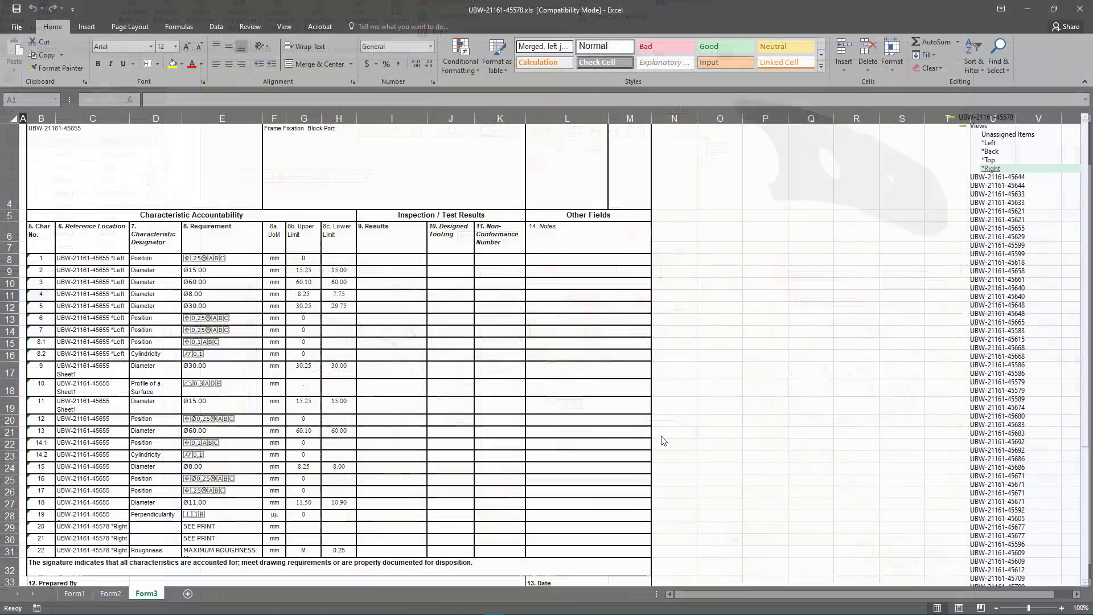
pyautogui.scroll(-3)
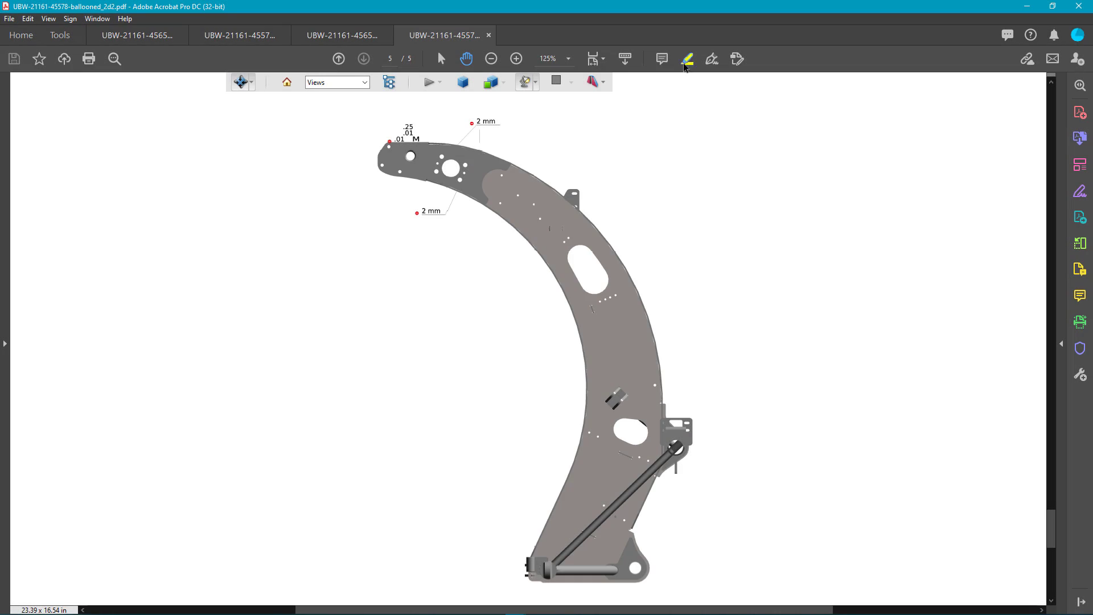
pyautogui.click(687, 58)
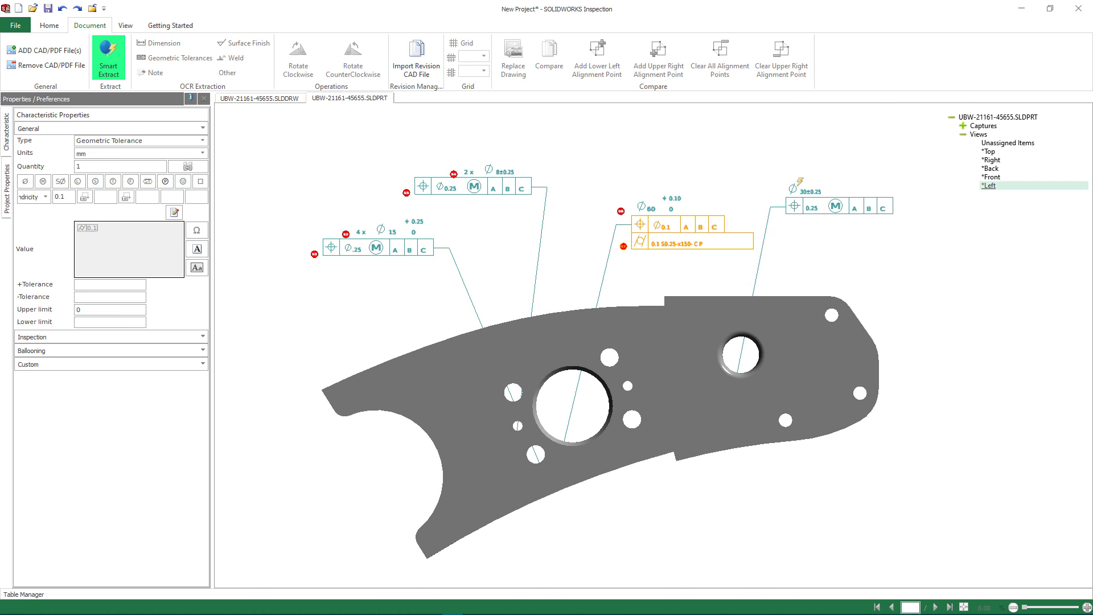
pyautogui.click(802, 191)
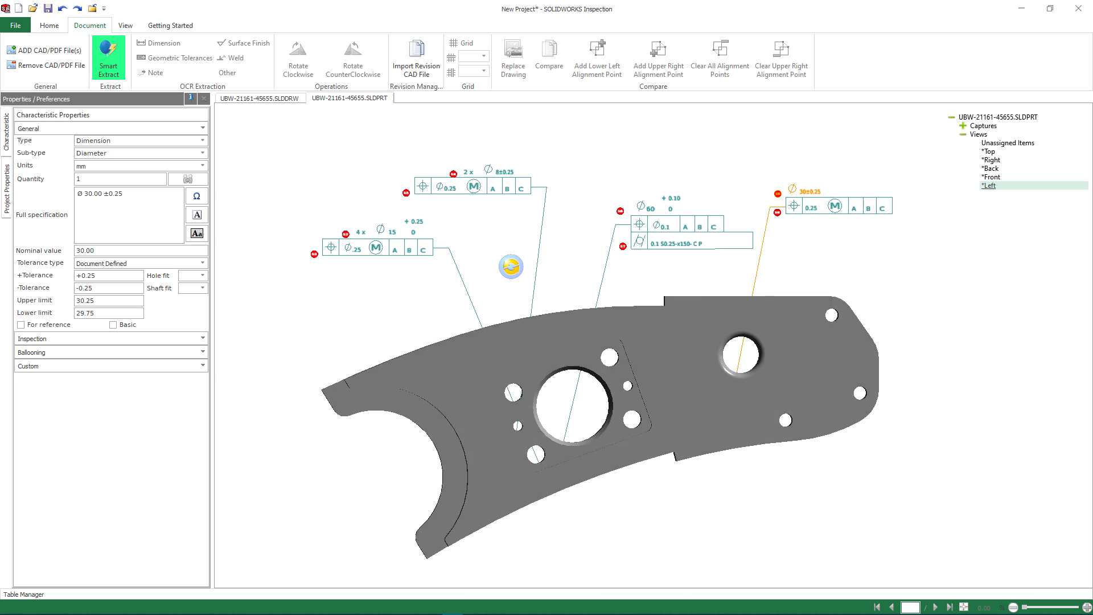